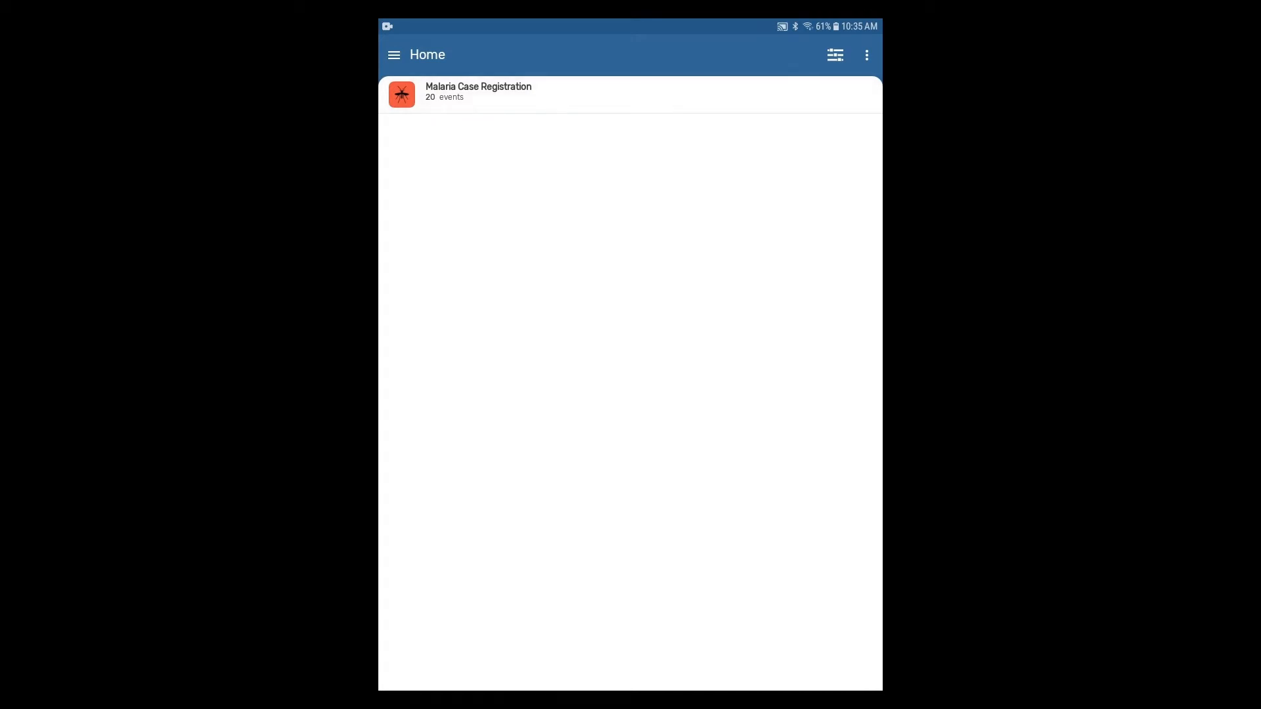
Open the Malaria Case Registration program from Home to list its events.
click(477, 94)
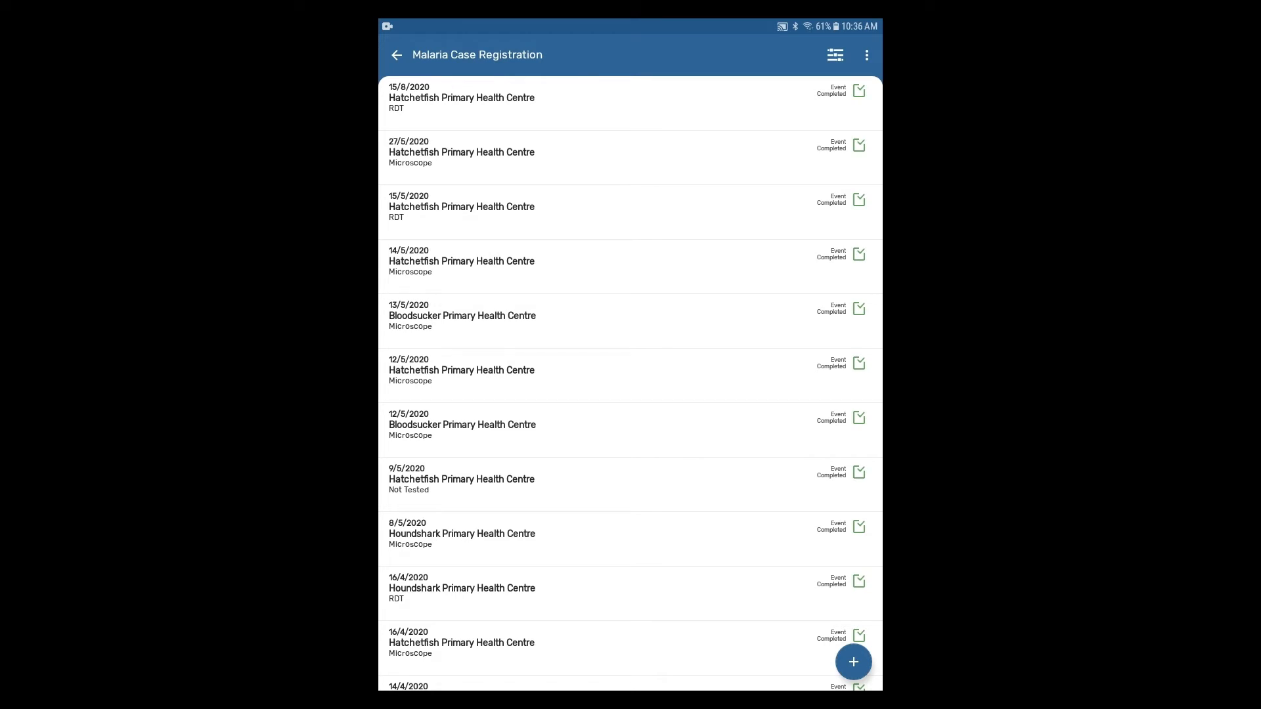
click(834, 55)
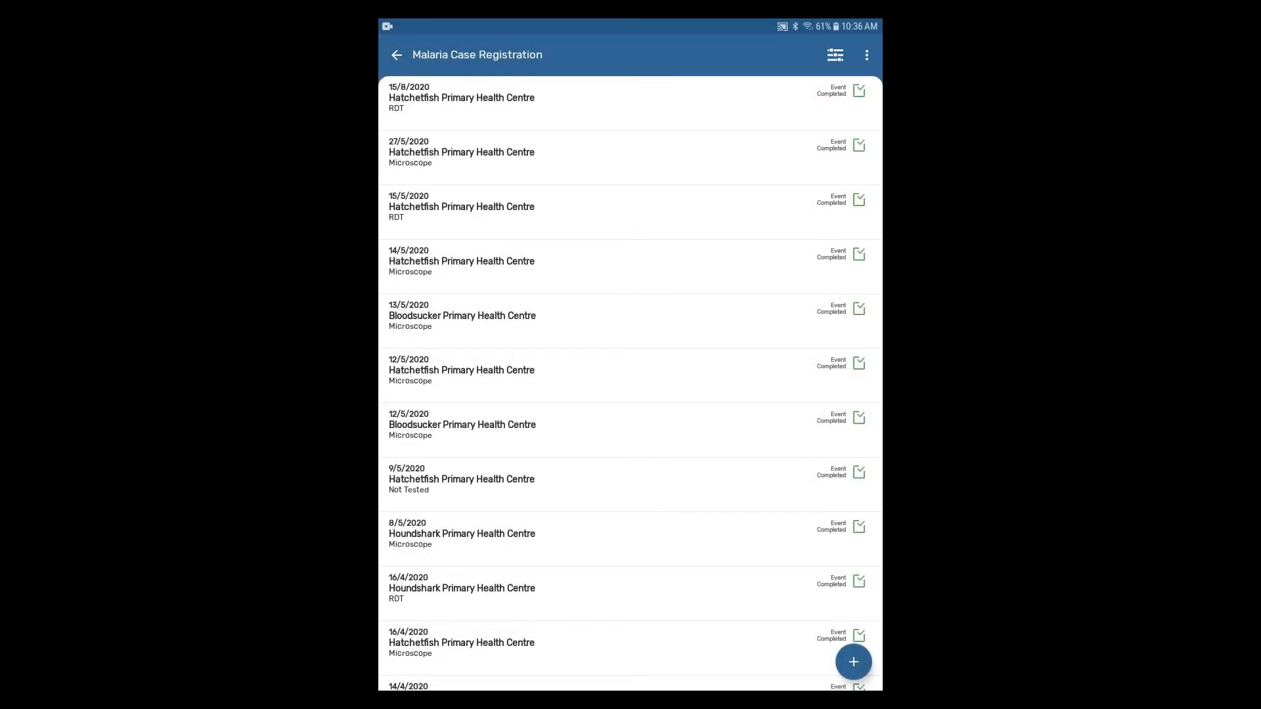
Filter events to Last week, reset the filter to Anytime, and start a new event.
click(834, 55)
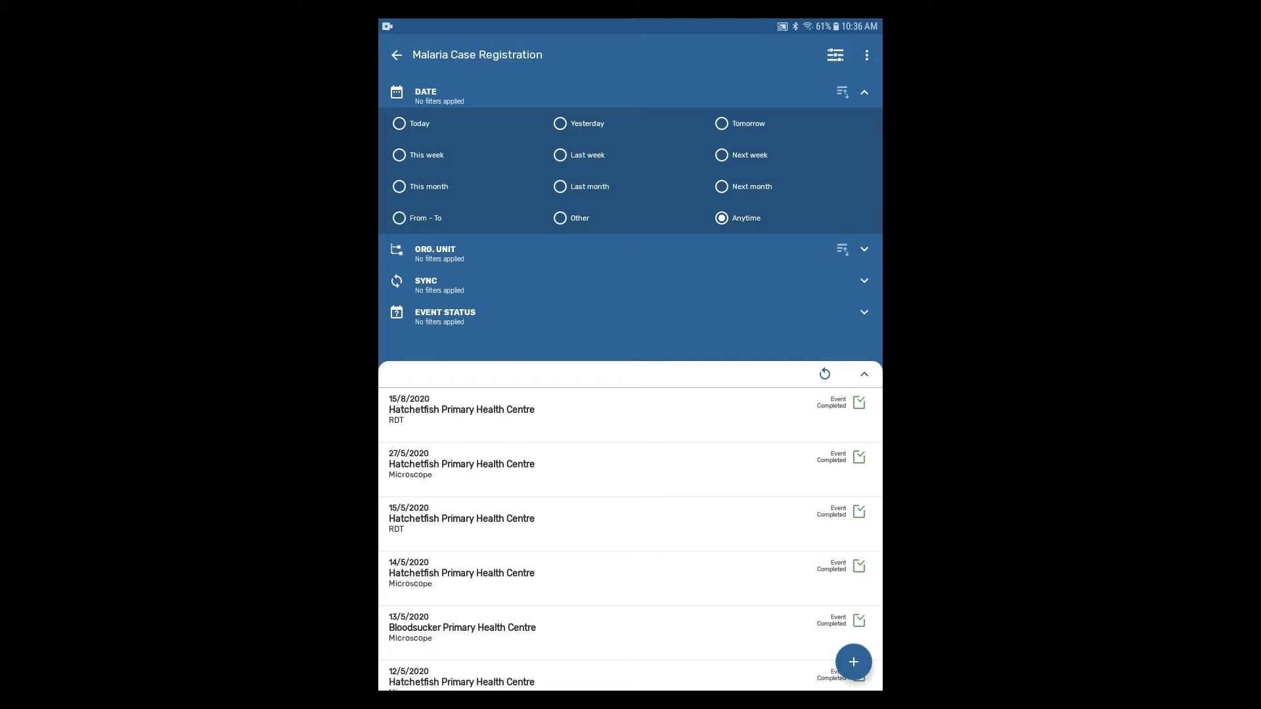
click(559, 154)
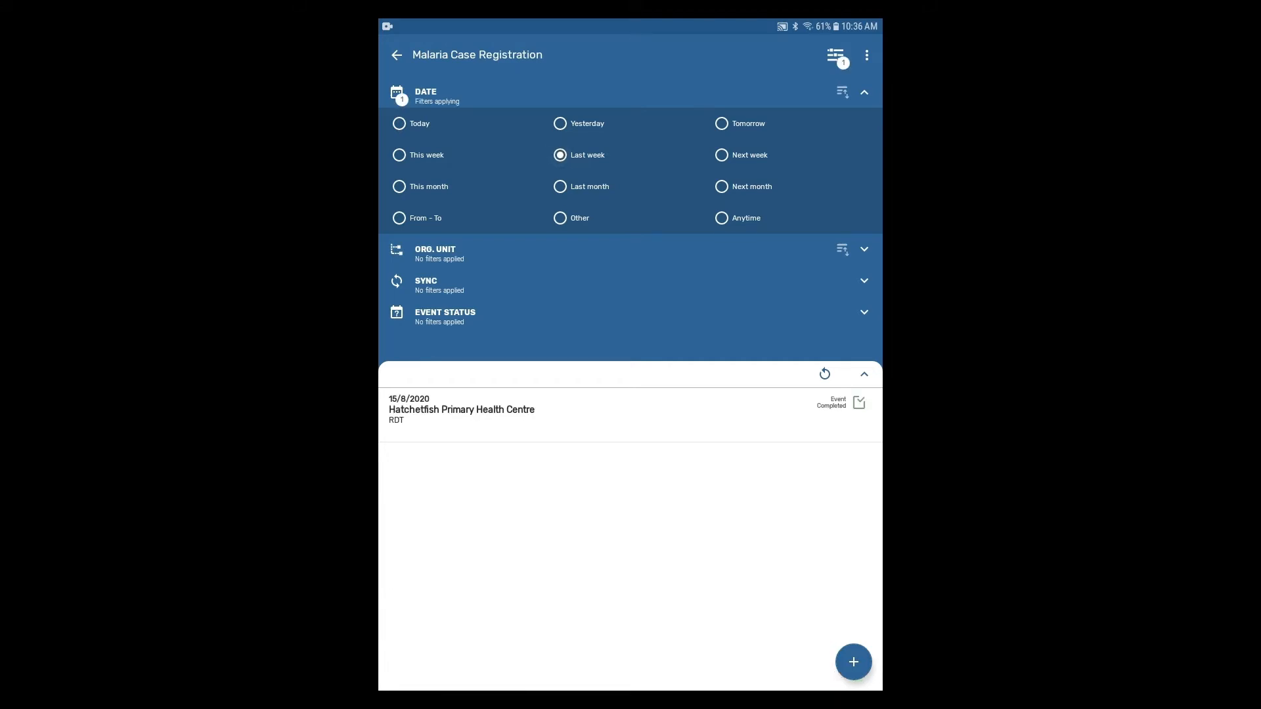
click(722, 218)
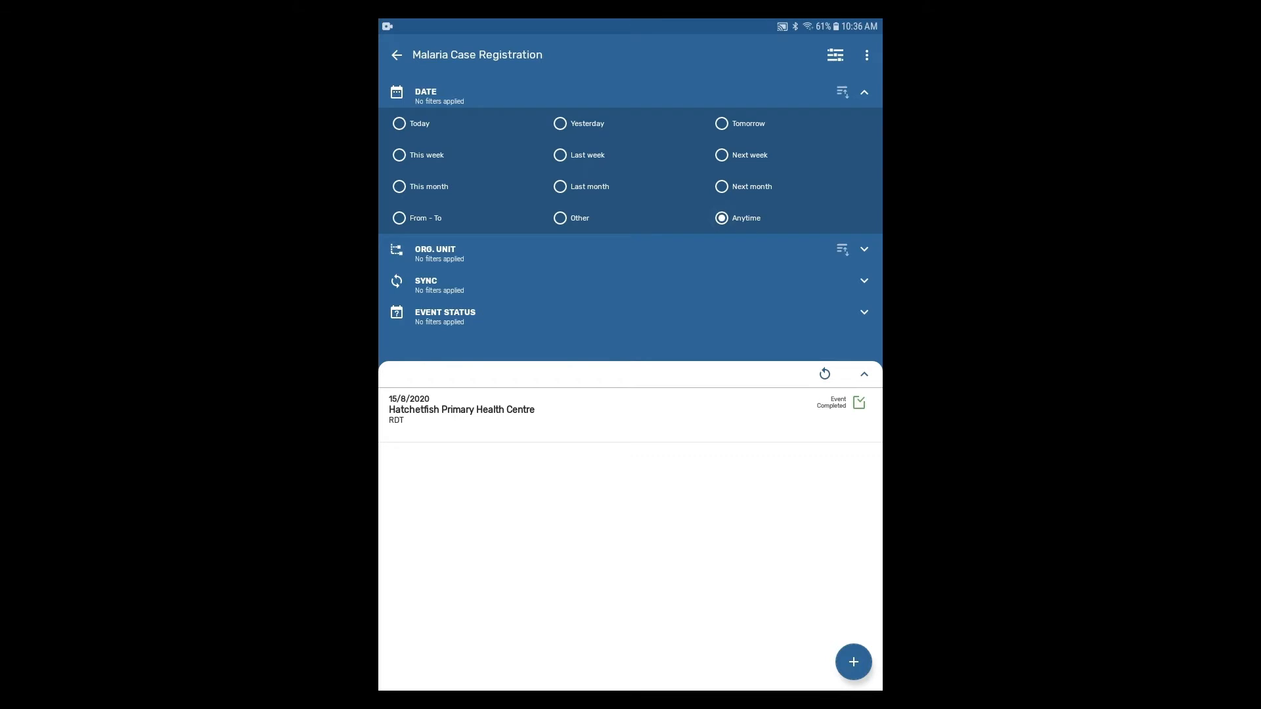
click(864, 91)
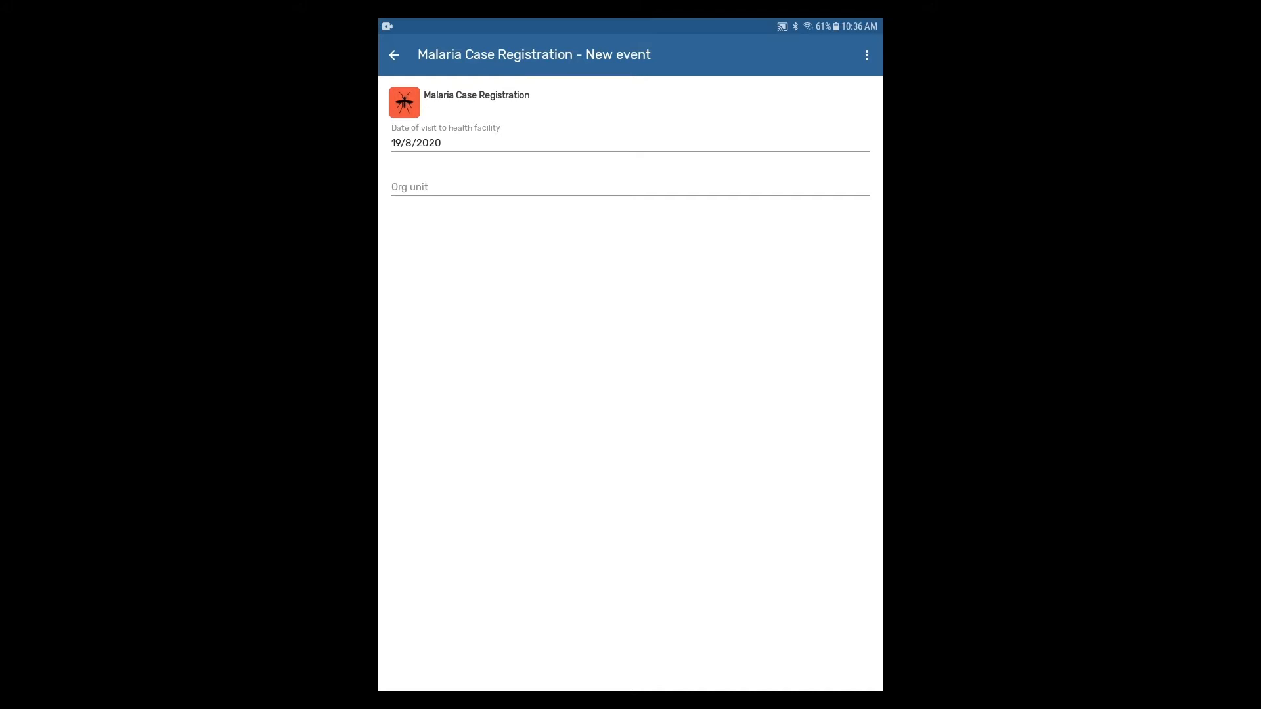
Accept visit date 19/8/2020, pick Hatchetfish Primary Health Centre as org unit, and continue.
click(630, 142)
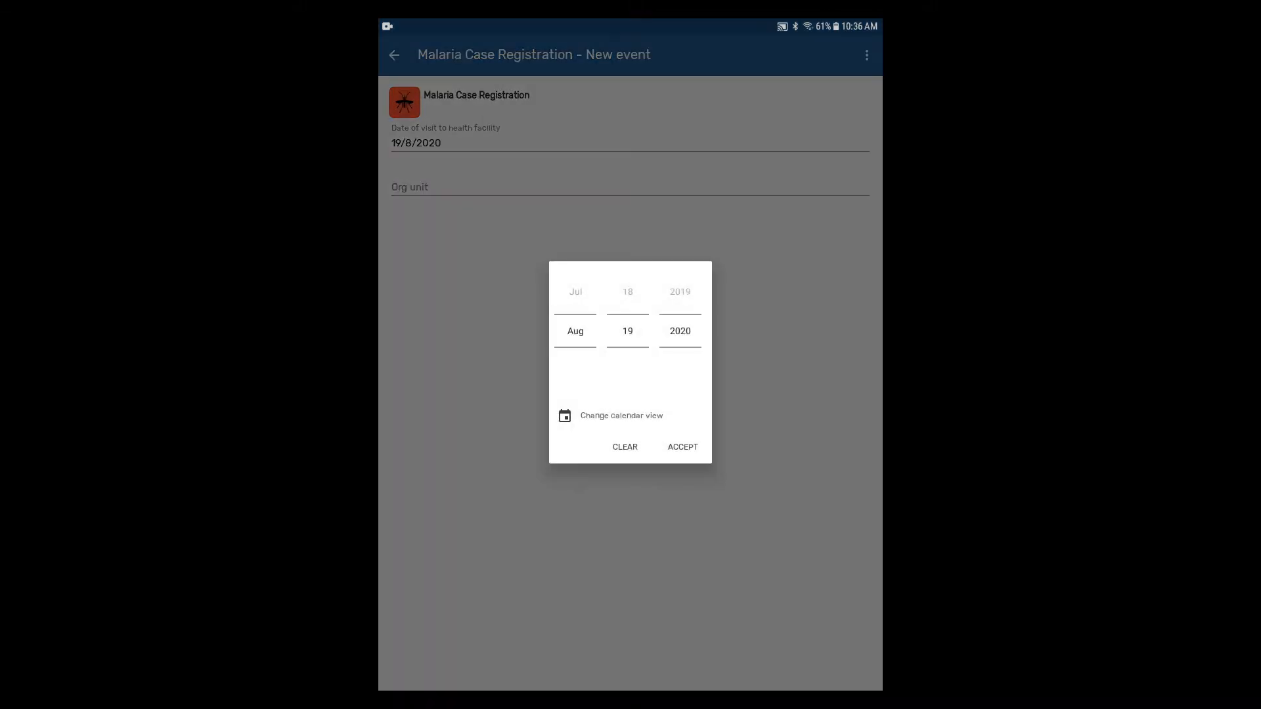
click(682, 446)
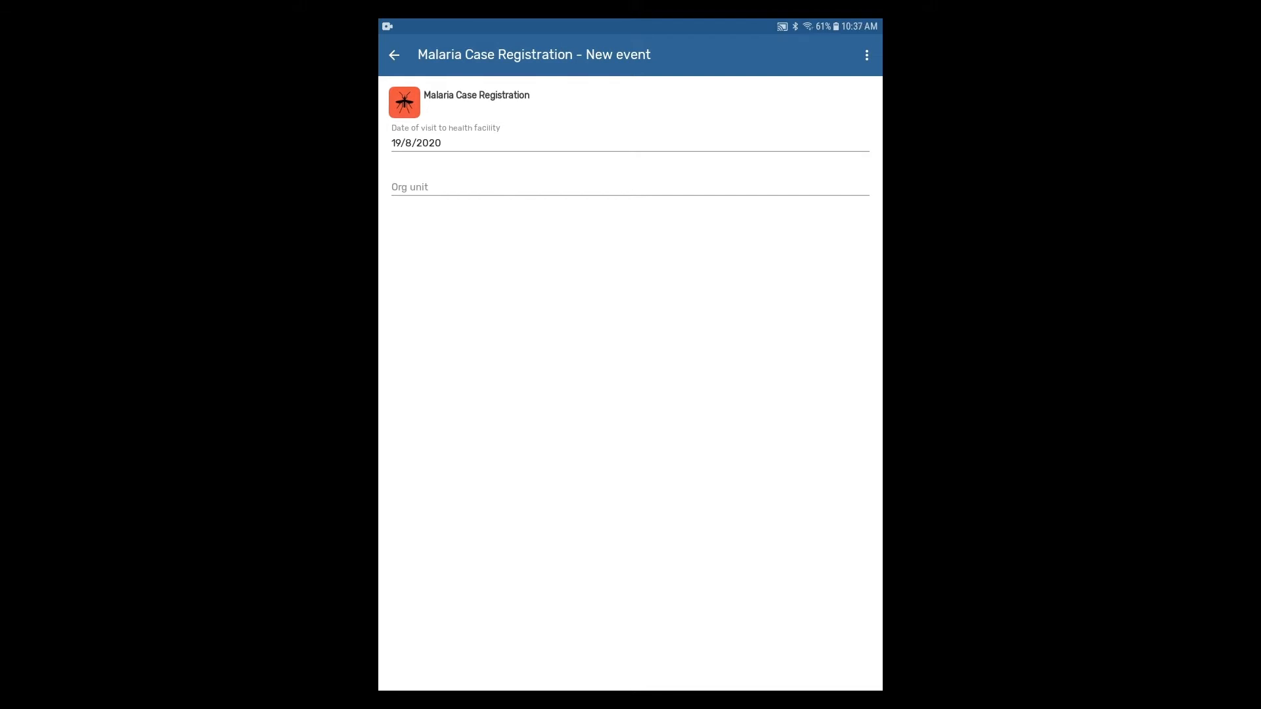
click(629, 187)
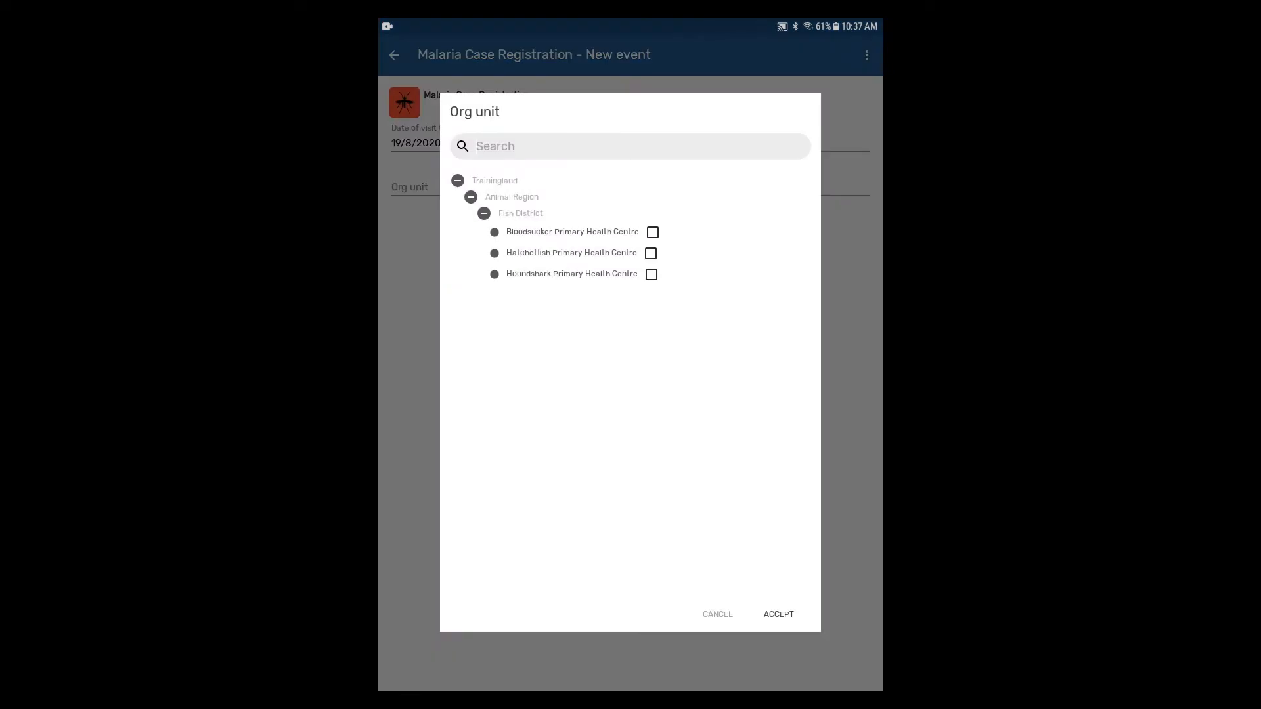
click(651, 253)
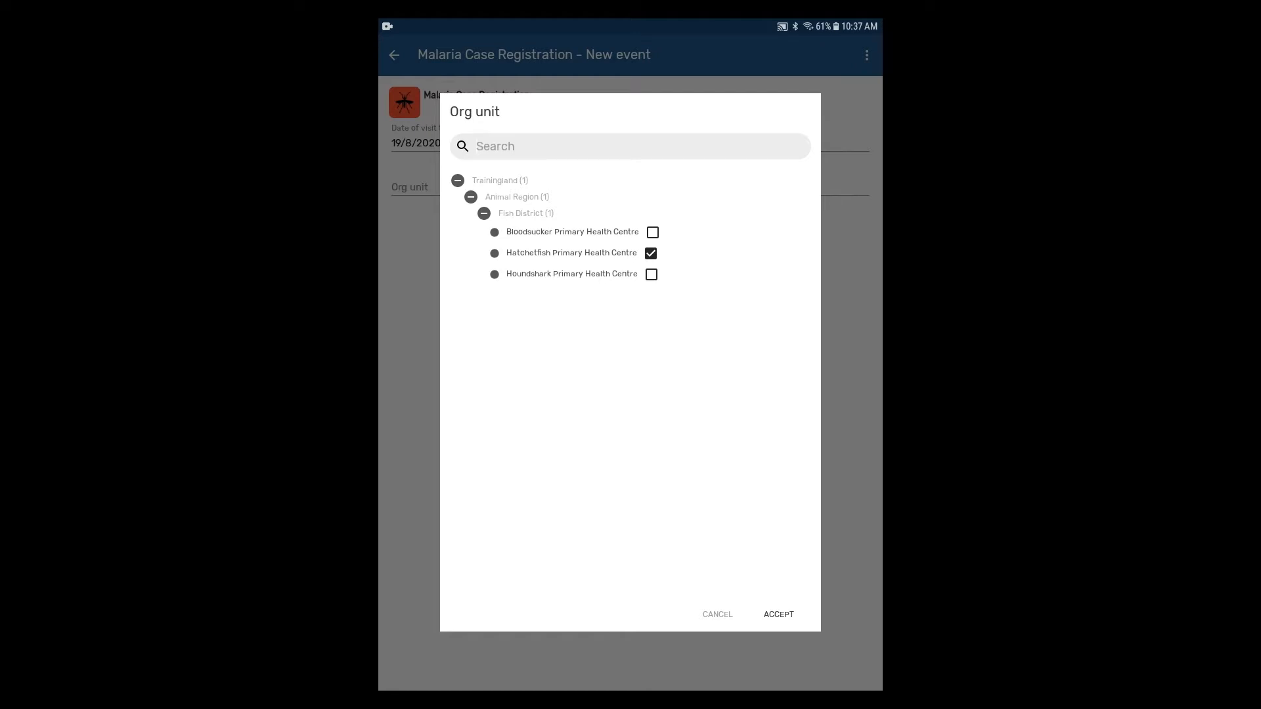
click(777, 613)
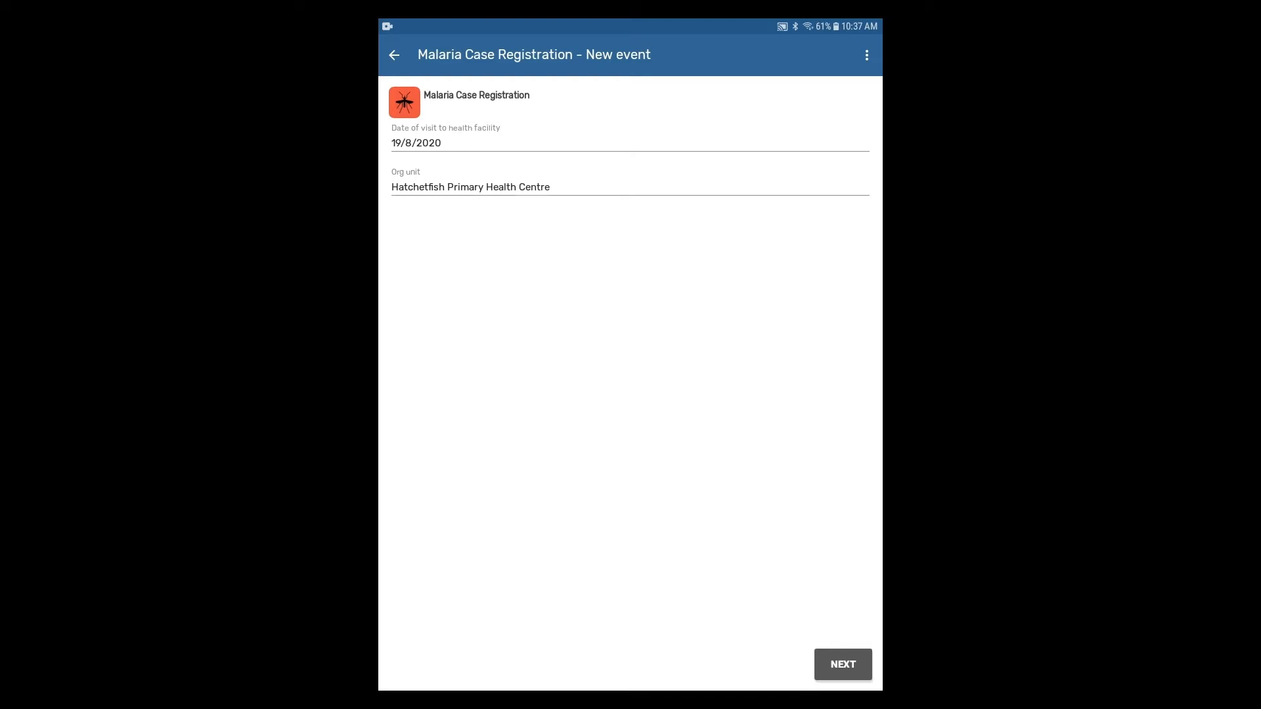
click(842, 664)
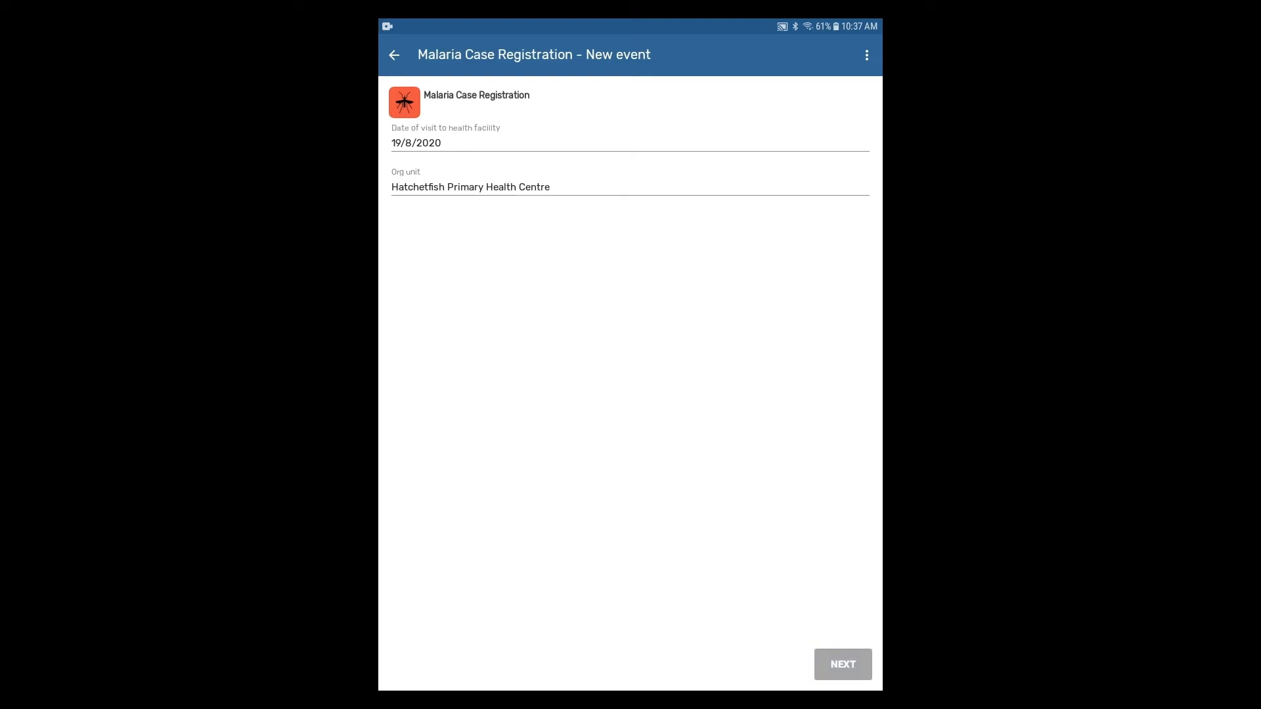
Load the Data tab and expand Diagnosis Method to show Microscope, RDT and Not Tested.
click(842, 664)
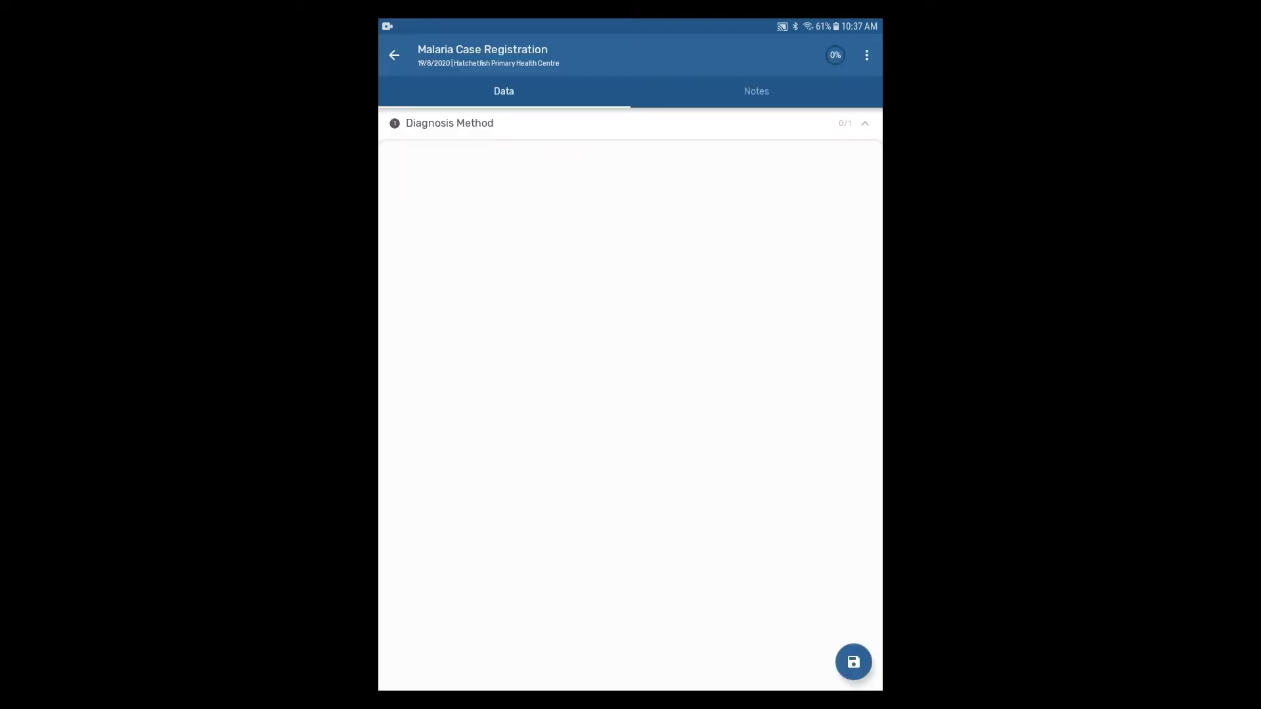
click(449, 123)
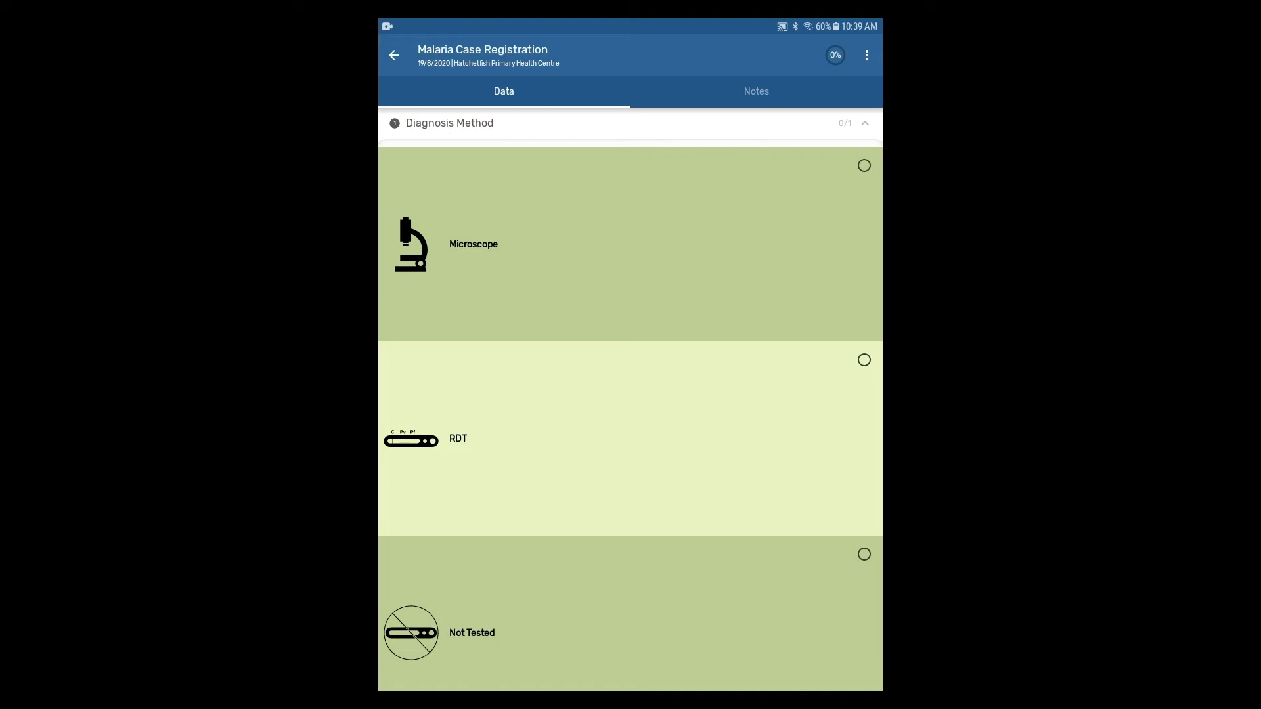
Record Microscope as the diagnosis method and scroll through the Treatment Pf options.
click(864, 359)
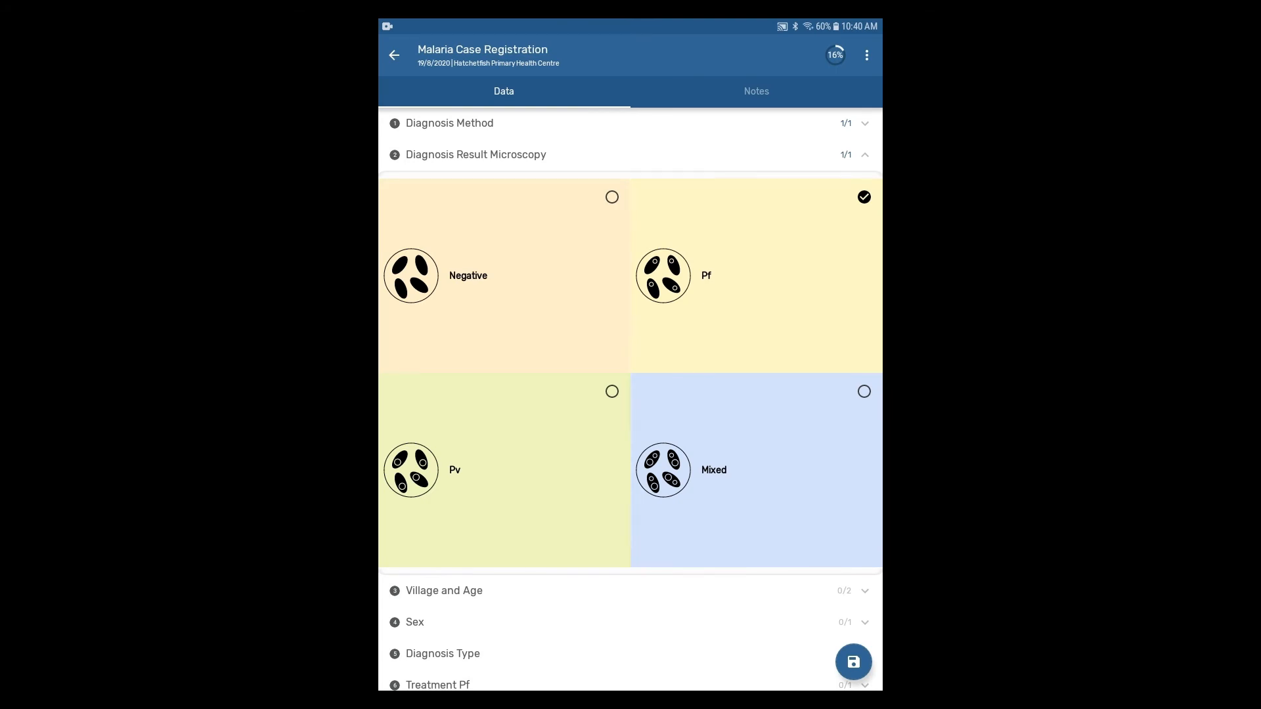
scroll(down, 3)
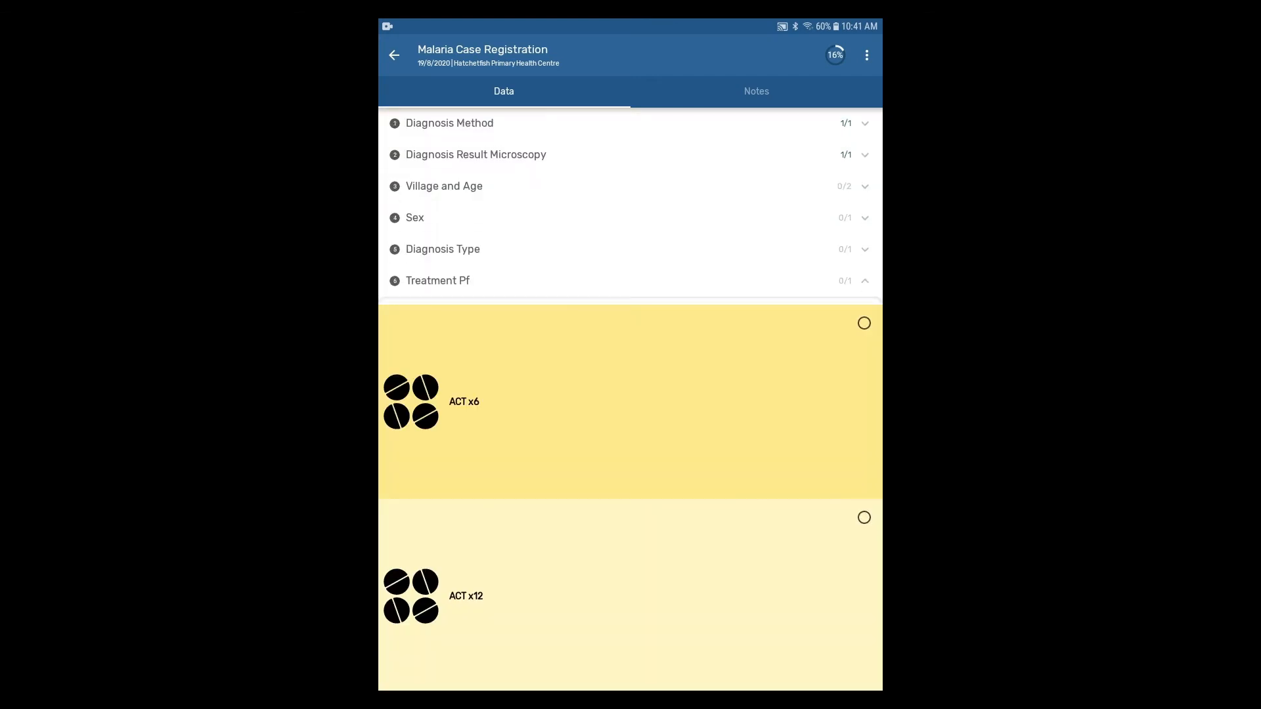
scroll(down, 3)
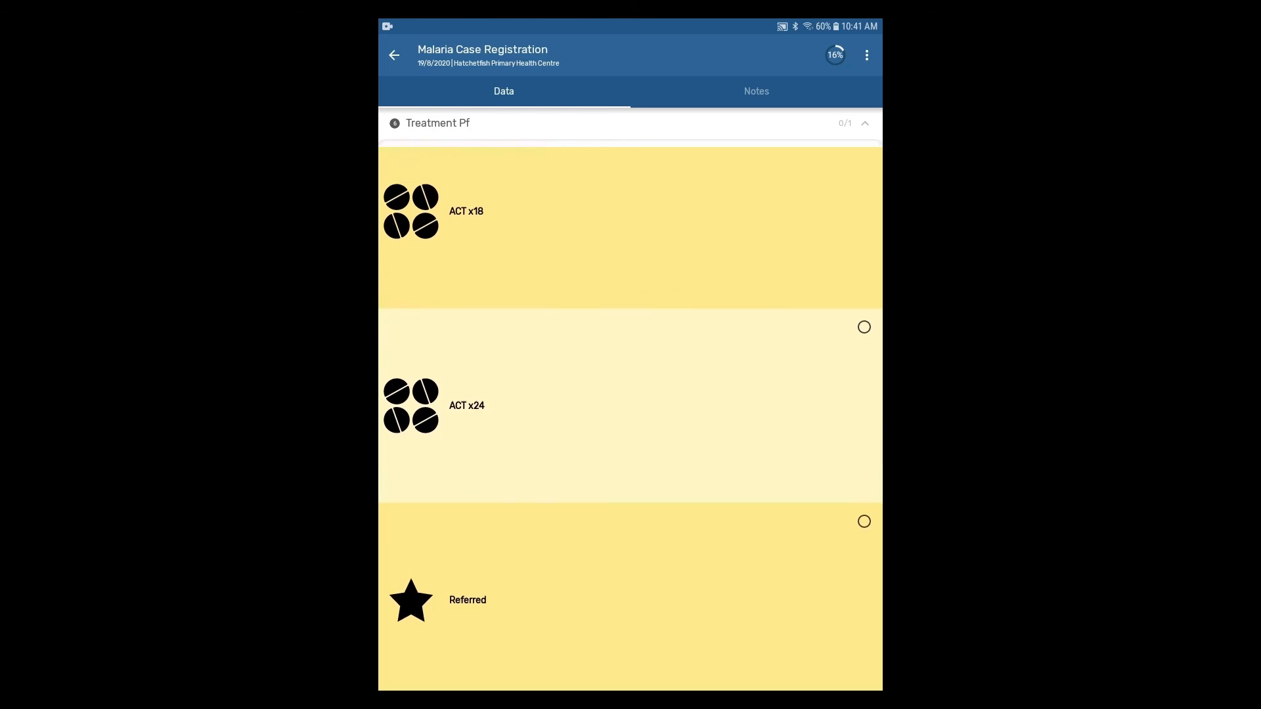
scroll(down, 3)
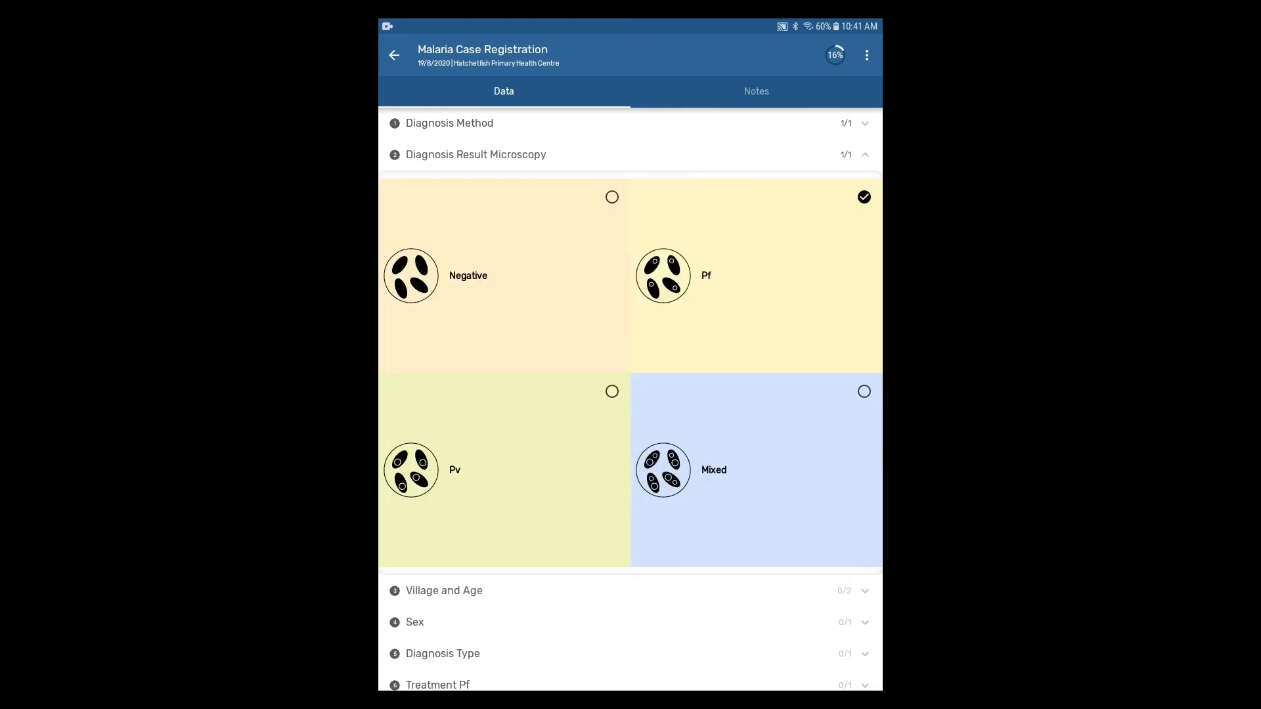
Switch the microscopy result to Pv and scroll through the Treatment Pv options.
click(503, 470)
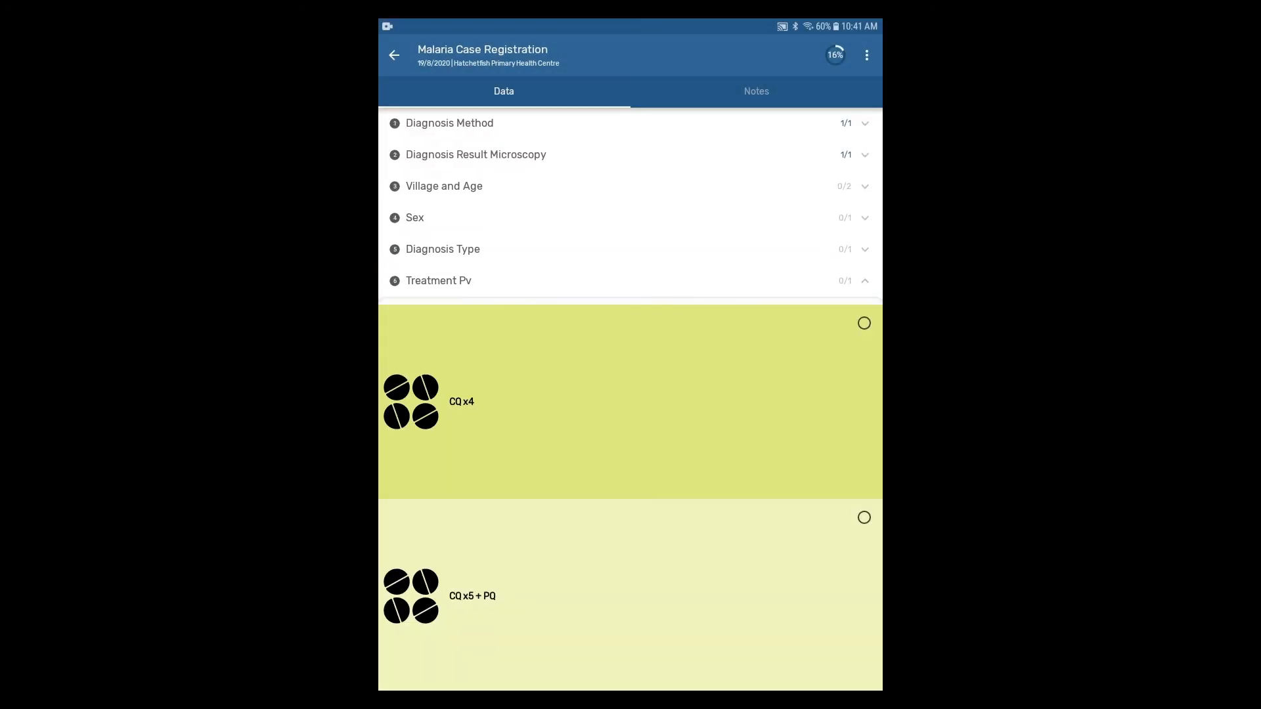
scroll(down, 3)
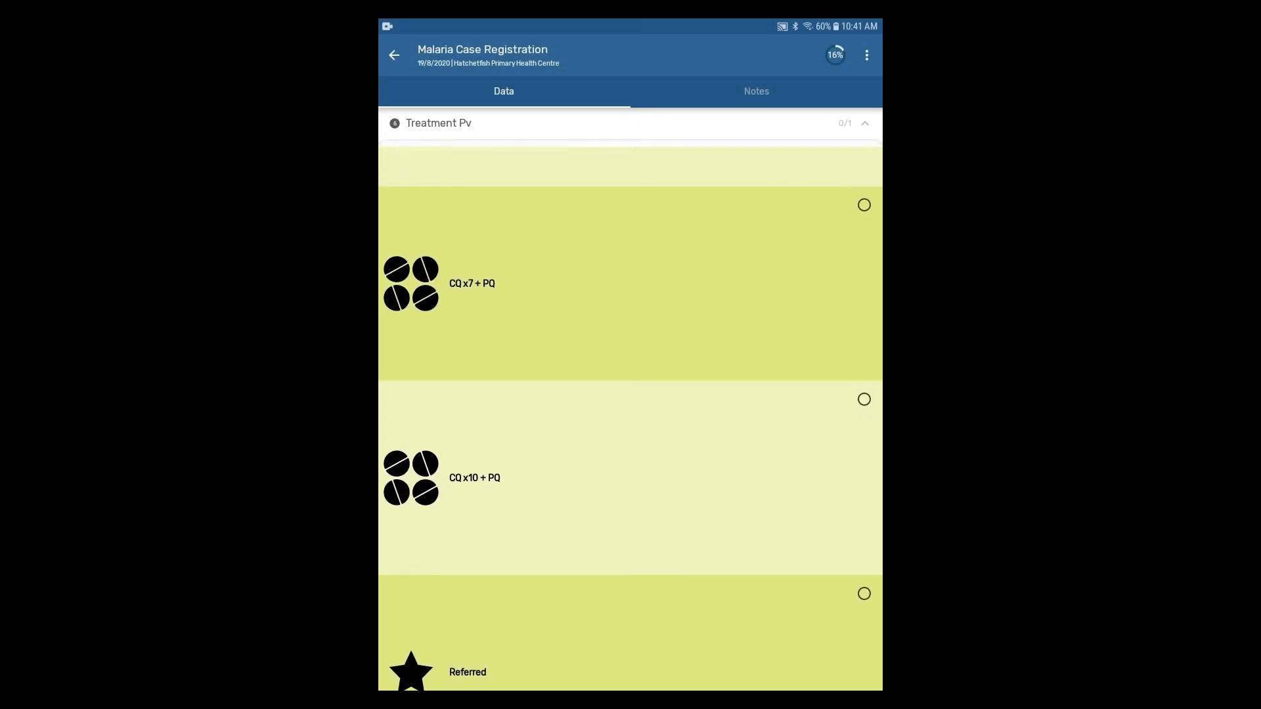
scroll(down, 3)
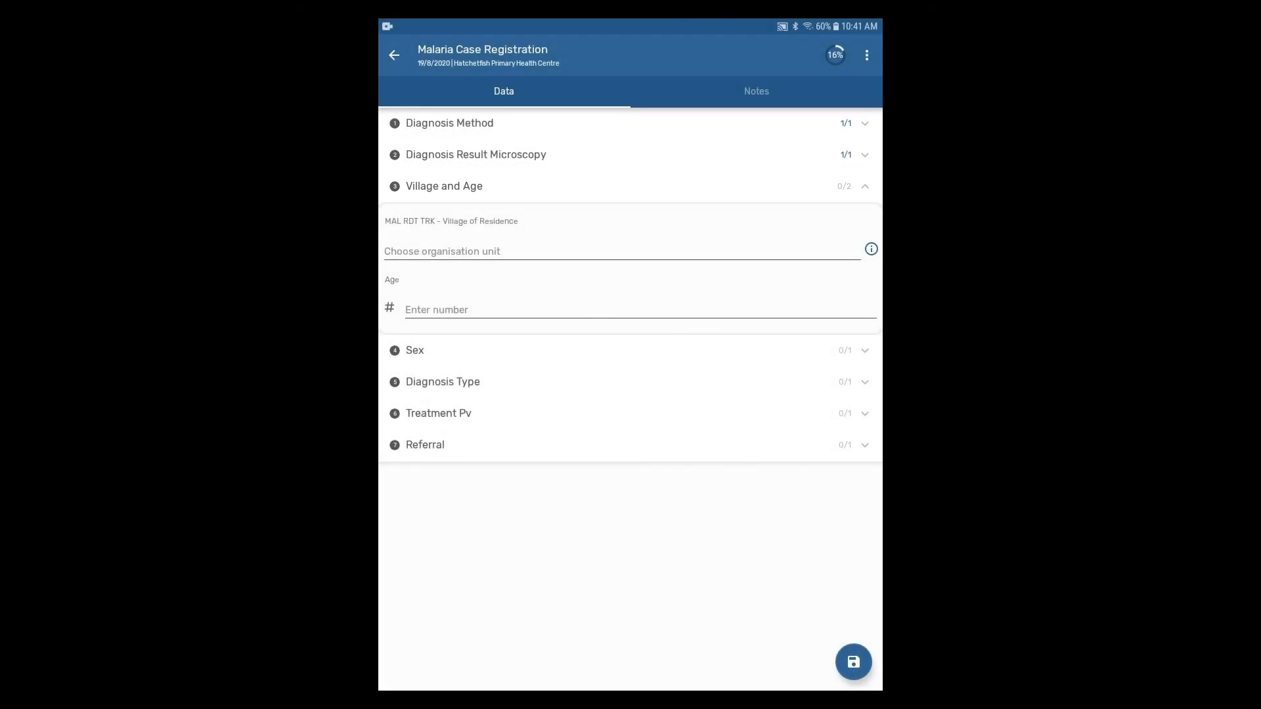
Pick Hatchetfish Primary Health Centre from the Facility list as Village of Residence.
click(619, 251)
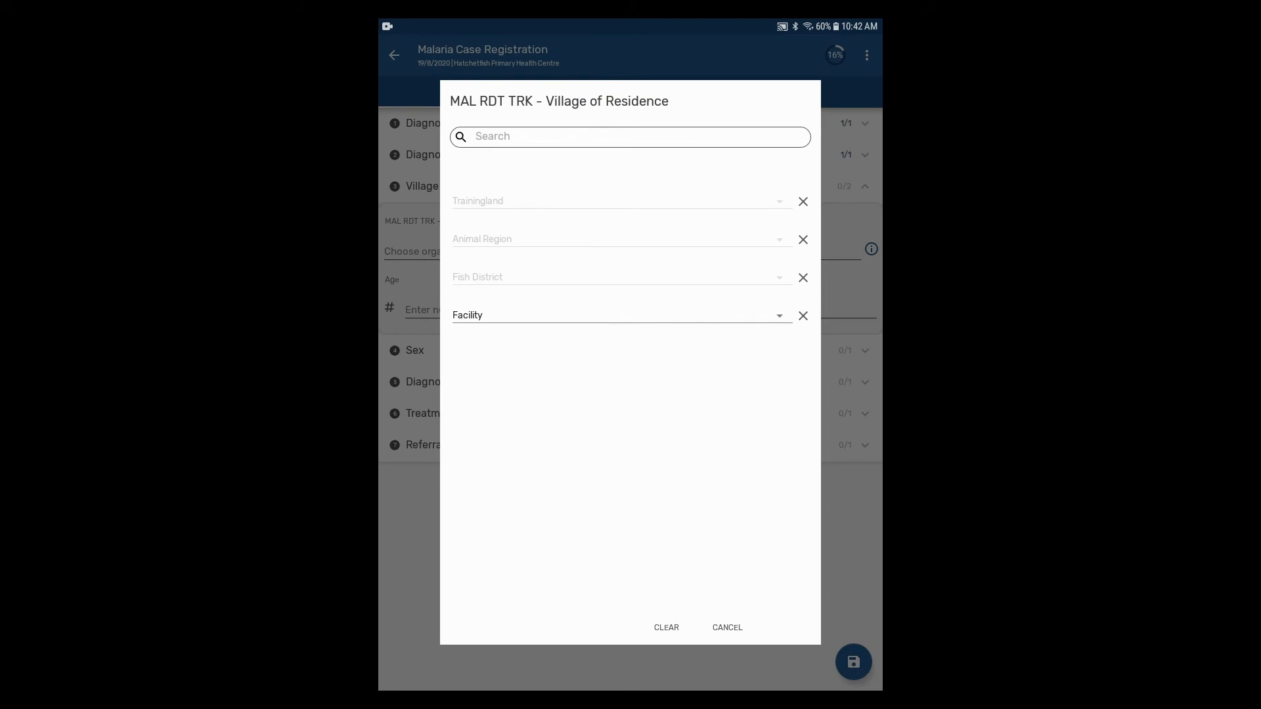
click(619, 314)
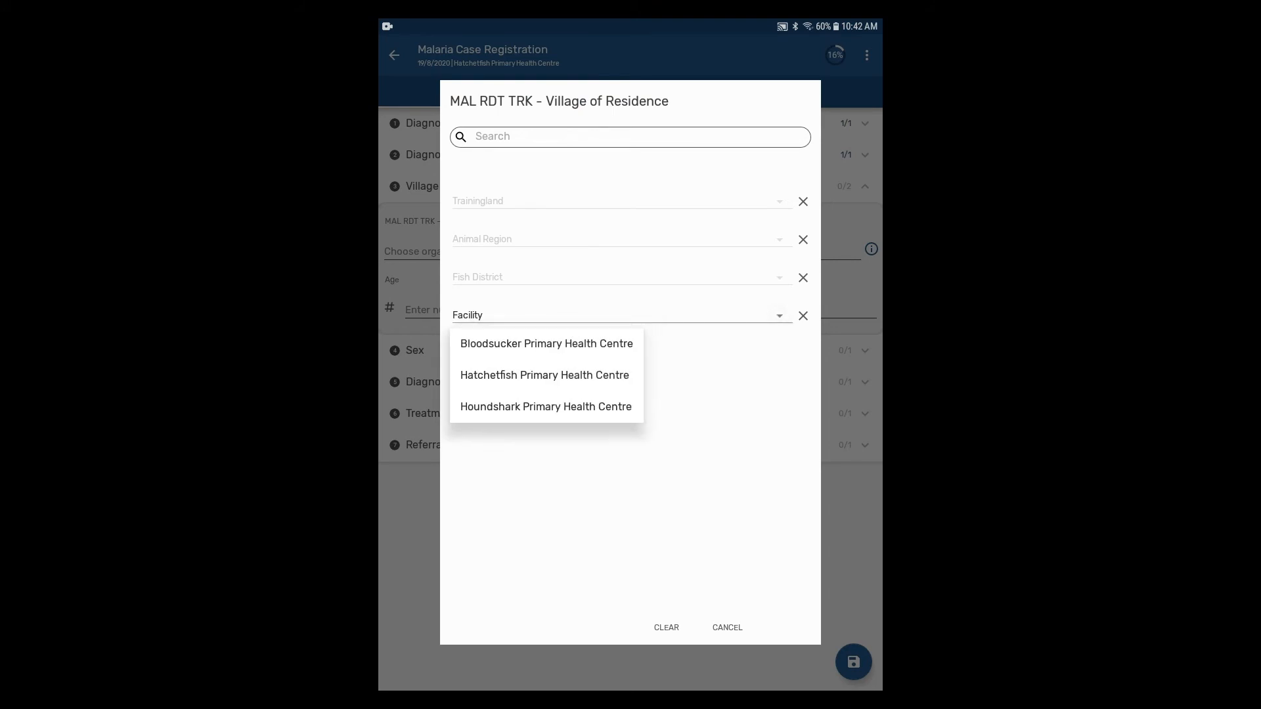
click(544, 375)
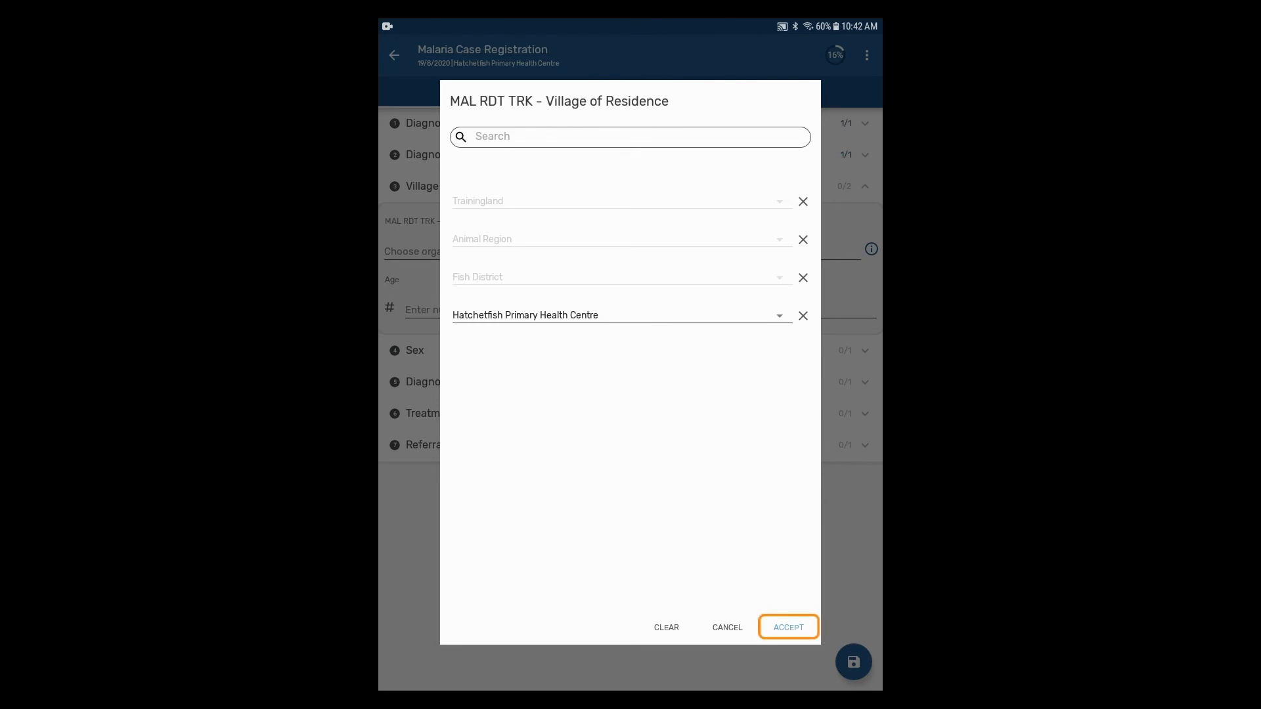
click(787, 627)
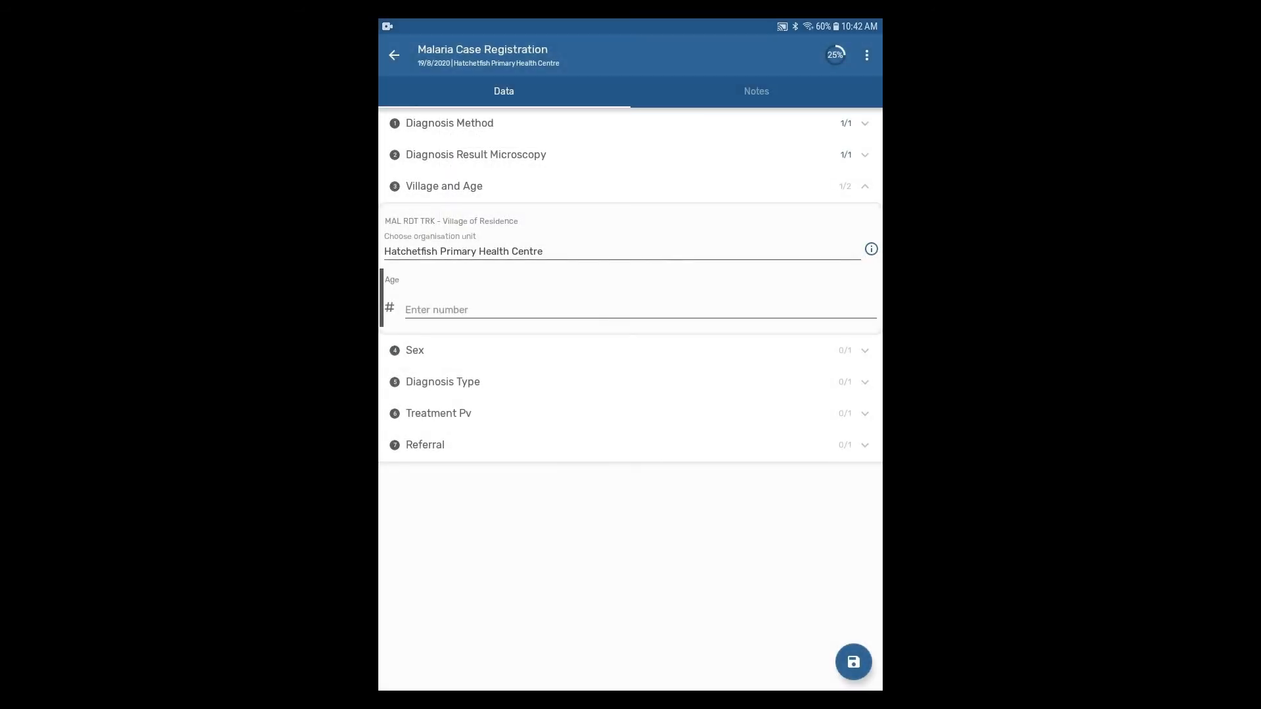
Enter 45 in the Age field.
click(639, 309)
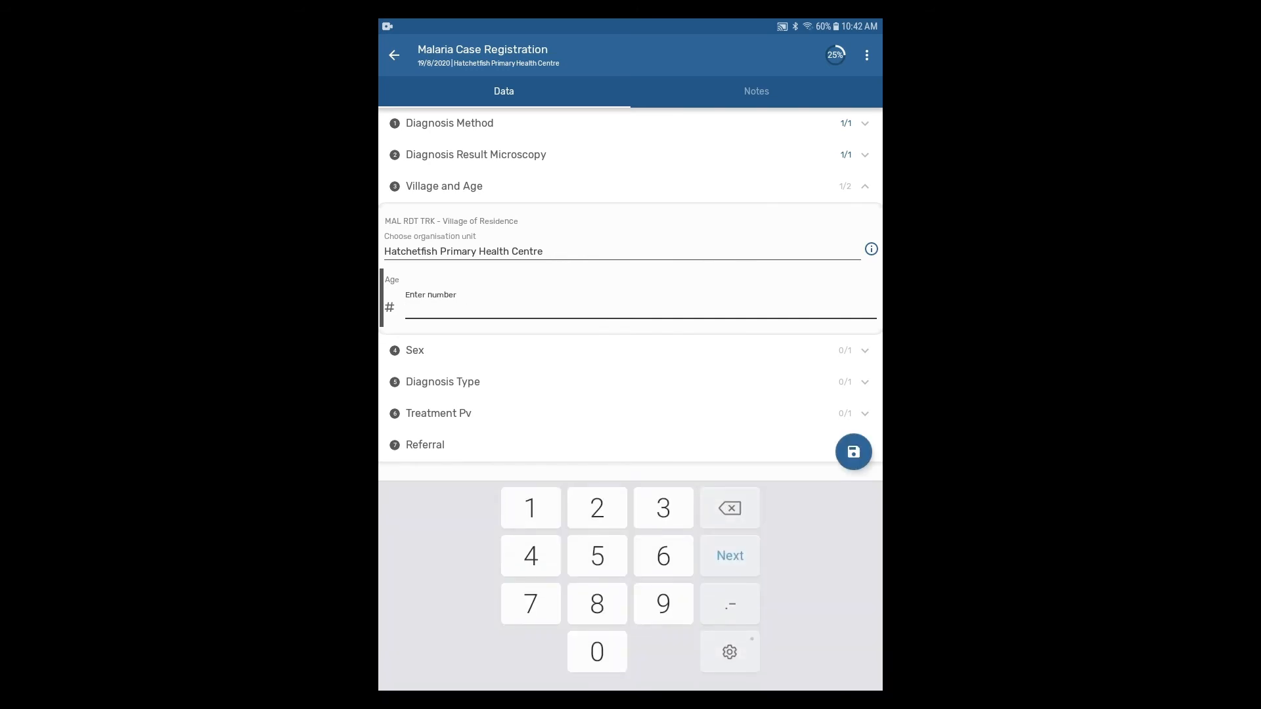
text(45)
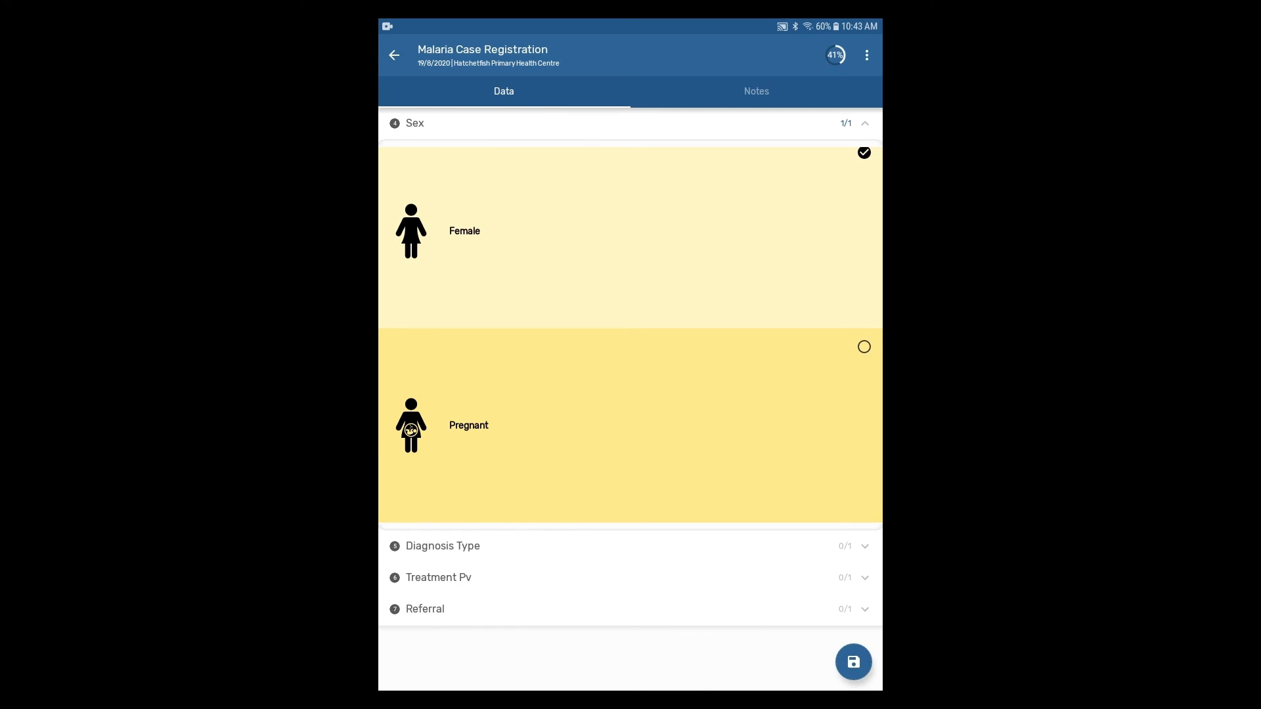
Mark Sex as Female and select the case's diagnosis type.
click(442, 546)
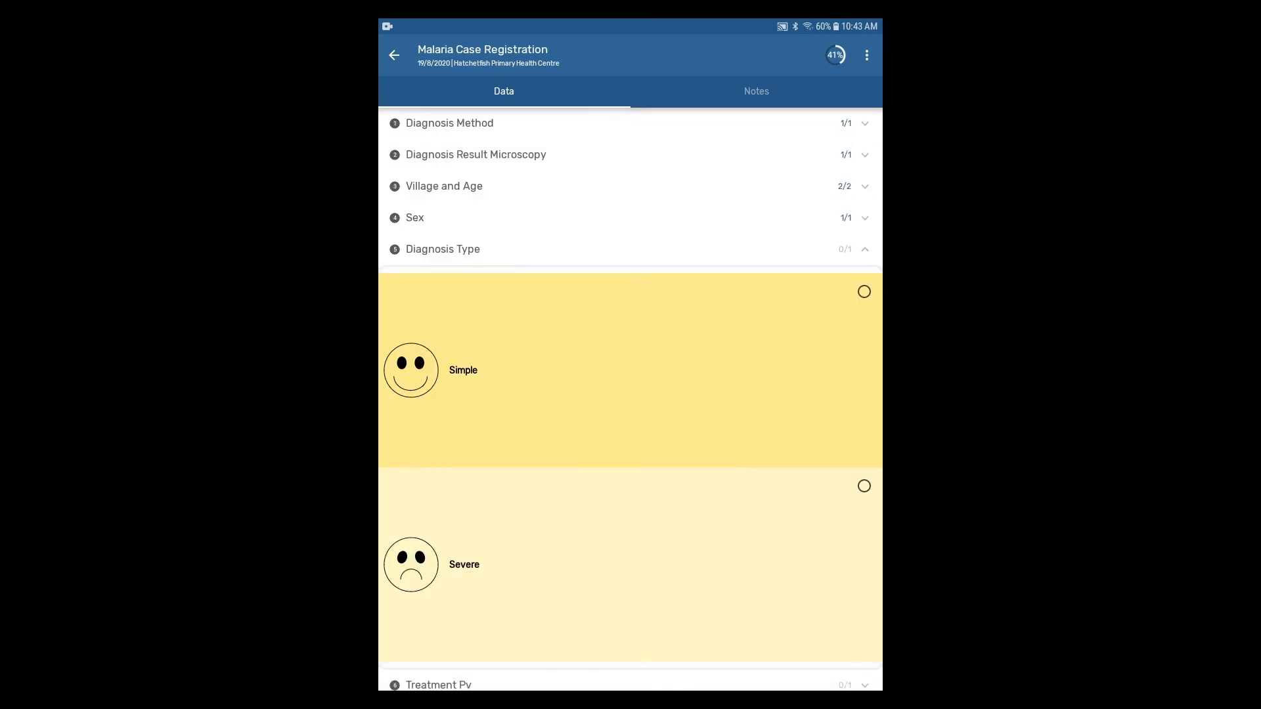
click(863, 291)
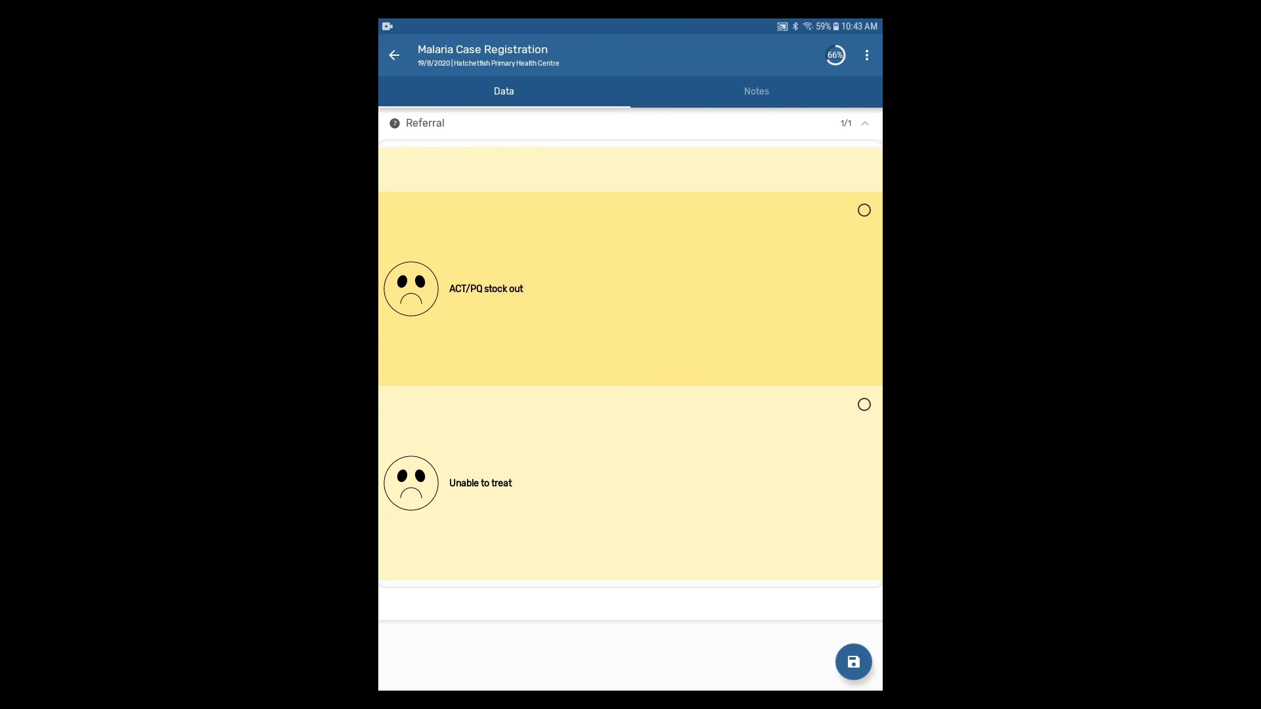
Save the event with the floating button to bring up the Finish options.
click(853, 662)
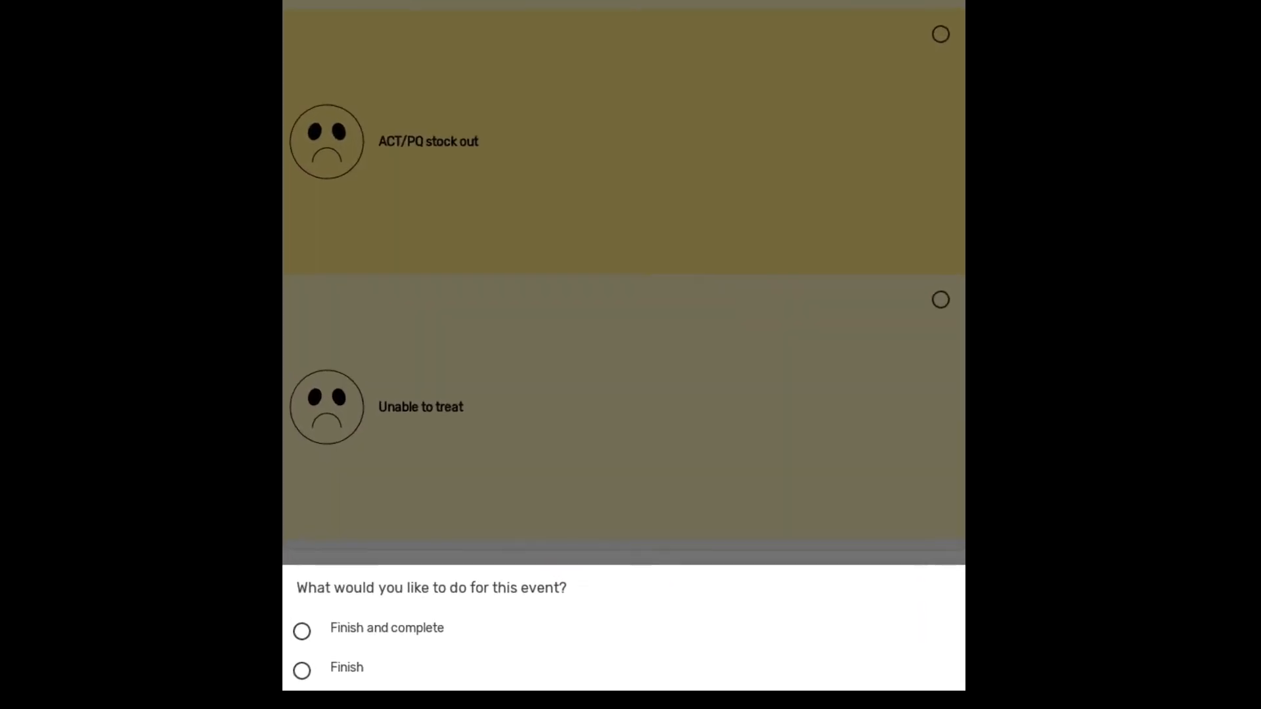